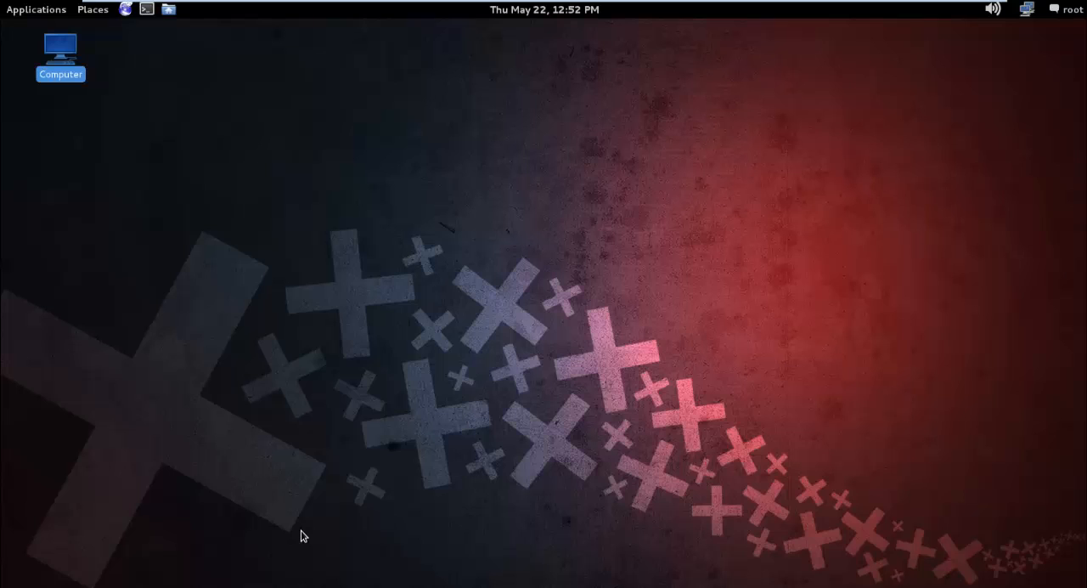
Step: Launch a new GNOME Terminal at a root shell prompt from the top panel
{"action": "left_click", "coordinate": [146, 10]}
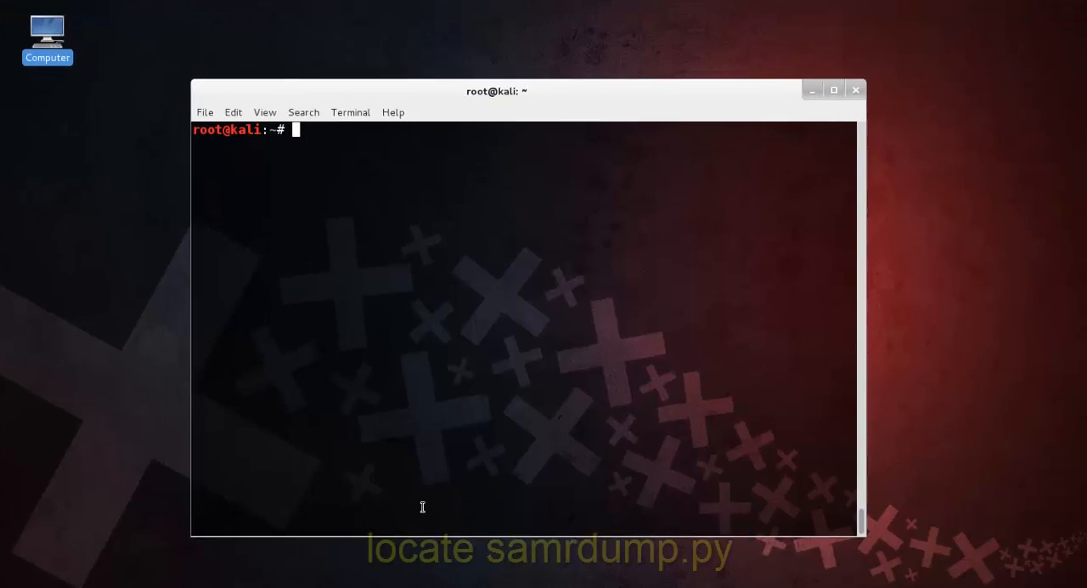
Step: Run locate samrdump.py to reveal its path under python-impacket-doc/examples
{"action": "type", "text": "locate s"}
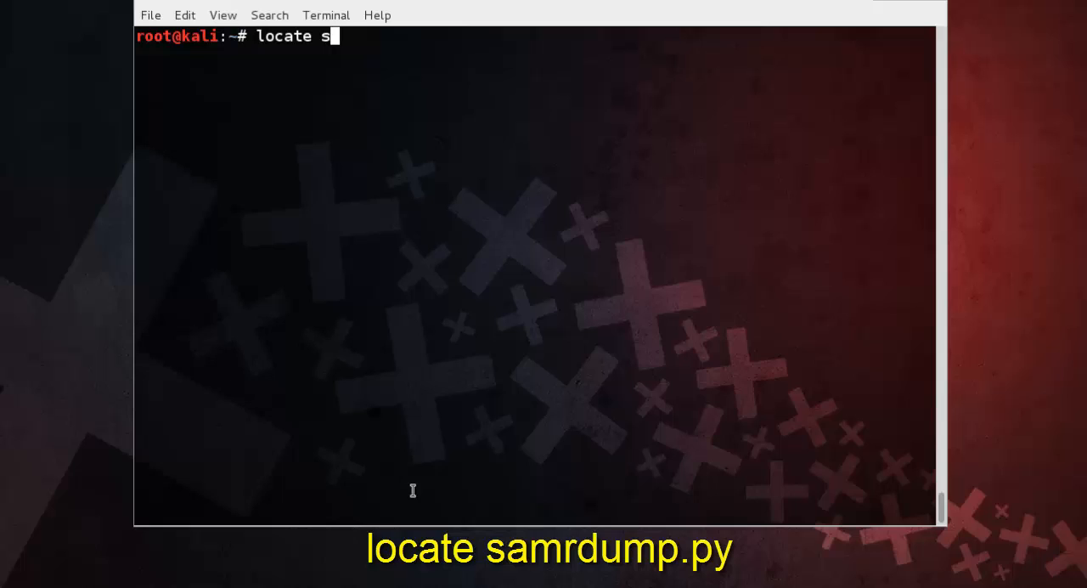
{"action": "type", "text": "amrdump"}
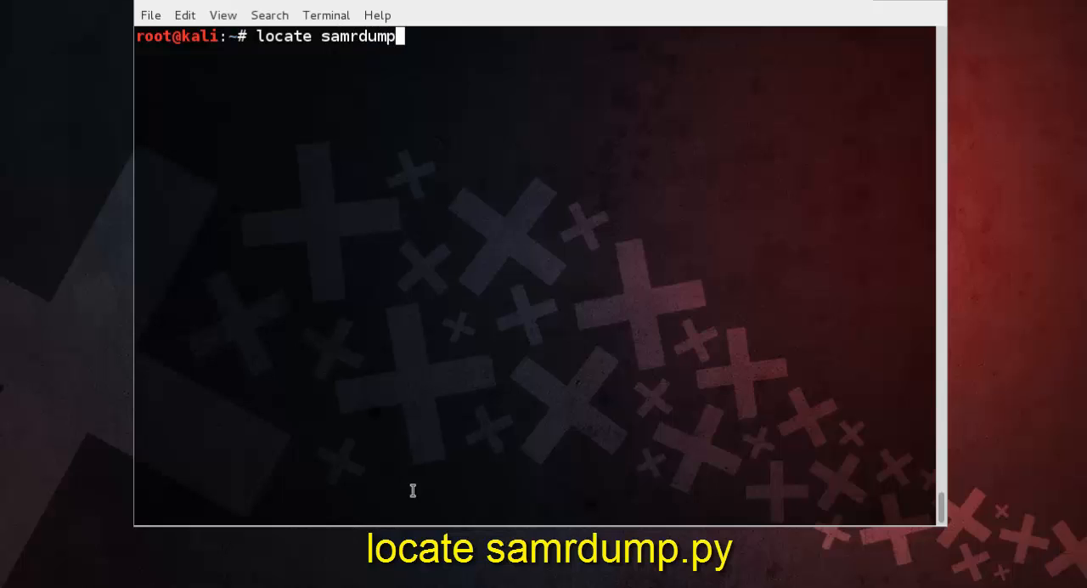
{"action": "type", "text": ".p"}
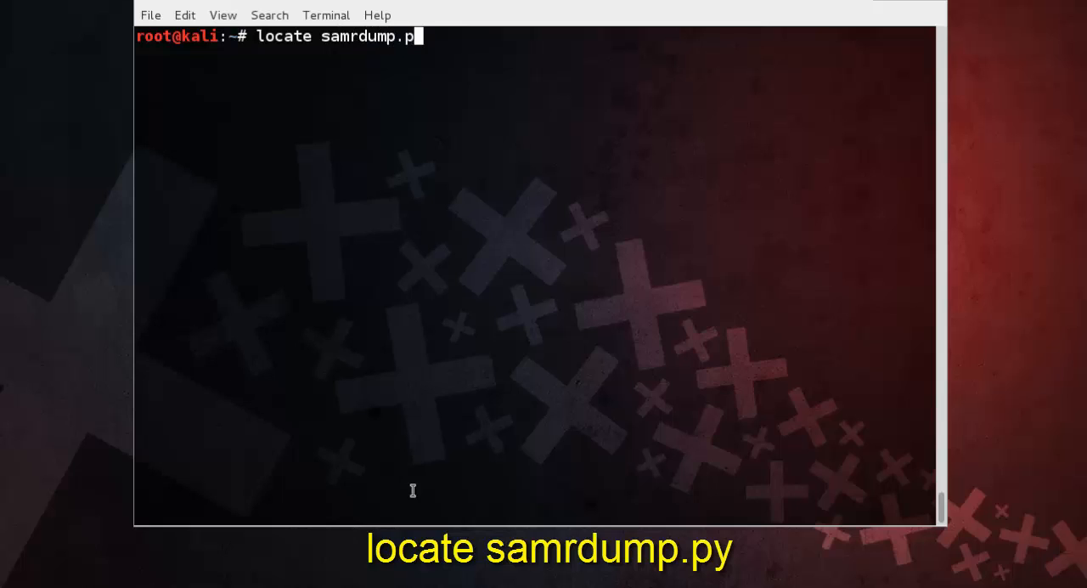
{"action": "key", "text": "Return"}
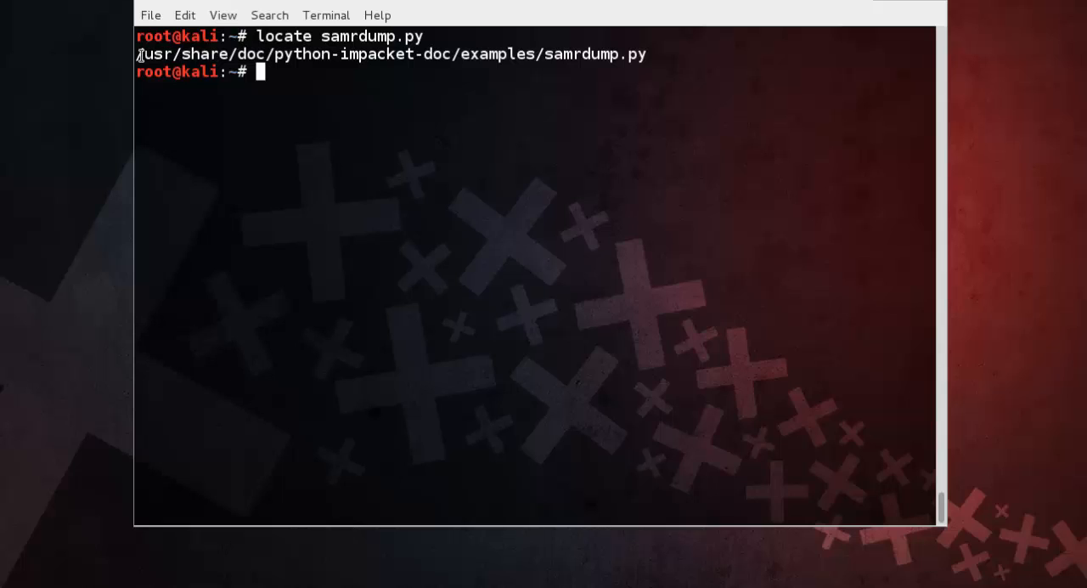
{"action": "mouse_move", "coordinate": [347, 75]}
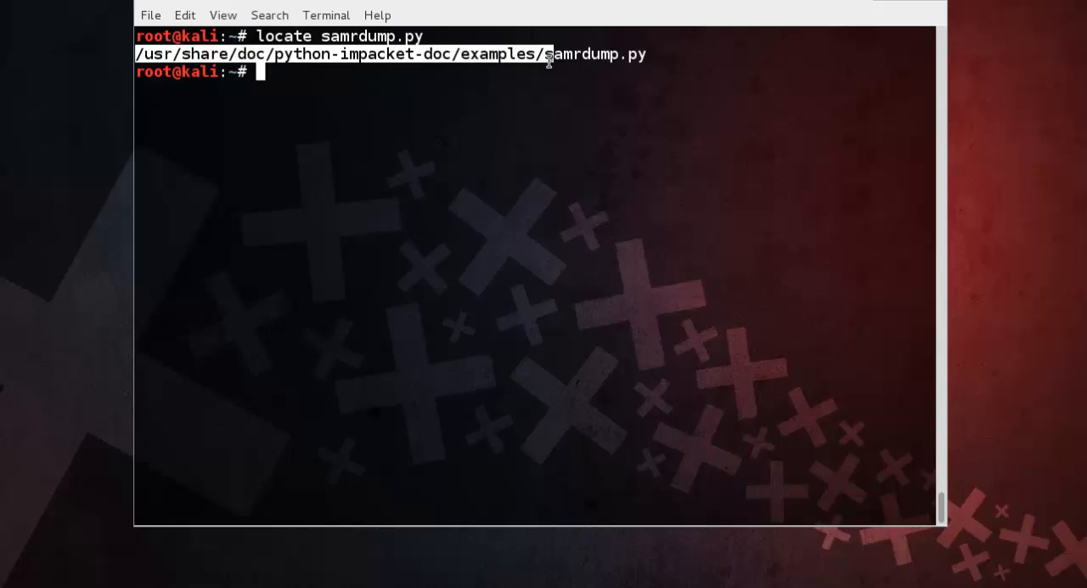
Step: Change into /usr/share/doc/python-impacket-doc/examples/ and select samrdump.py in the listing
{"action": "type", "text": "cd /usr/share/doc/python-impacket-doc/examples/"}
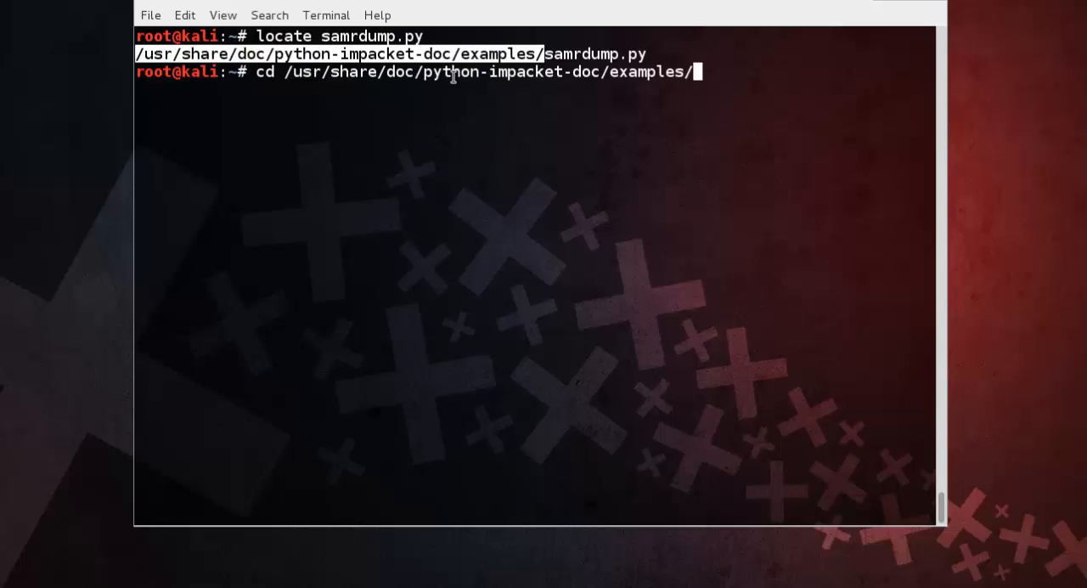
{"action": "key", "text": "Return"}
{"action": "type", "text": "ls"}
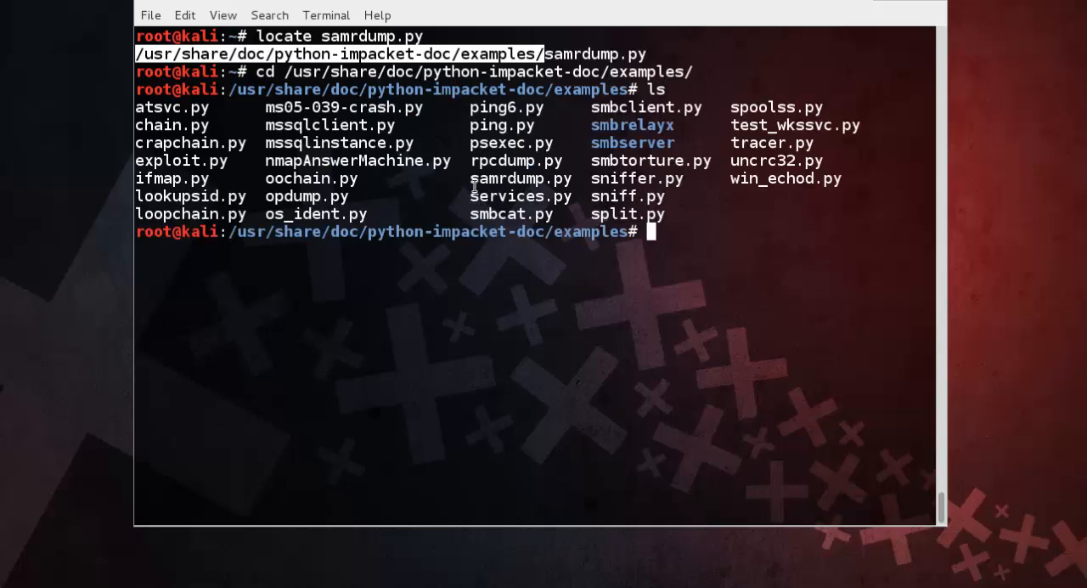
{"action": "double_click", "coordinate": [520, 179]}
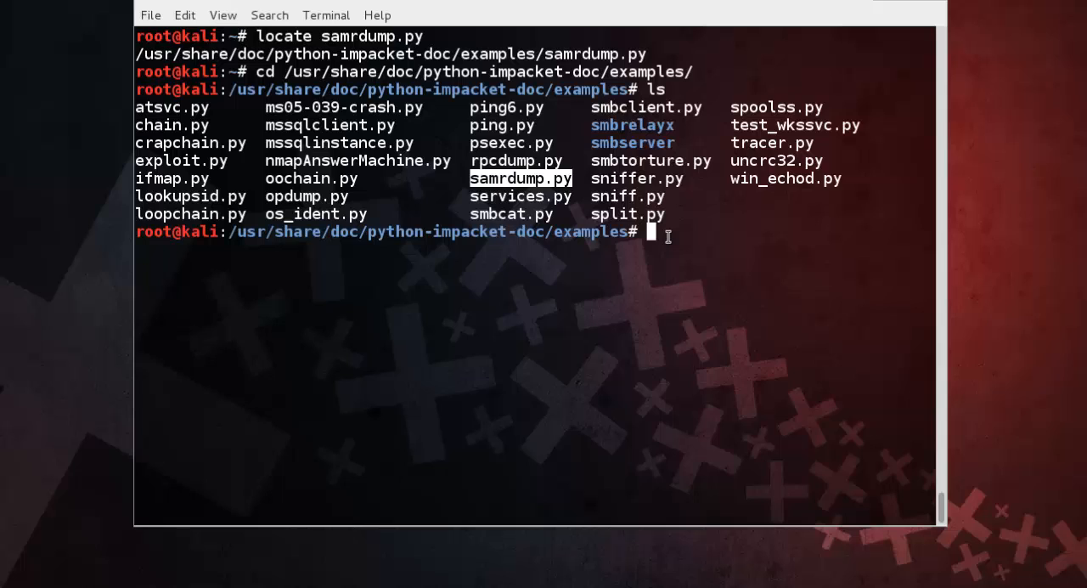
Step: Enter chmod 700 samrdump.py to give it owner-only read, write and execute rights
{"action": "type", "text": "ch"}
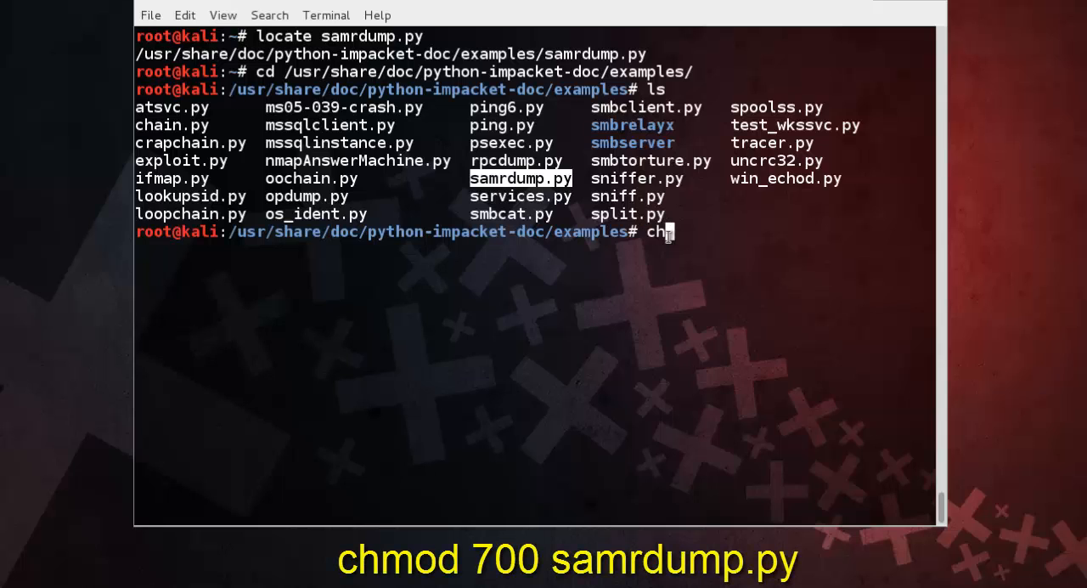
{"action": "type", "text": "mod"}
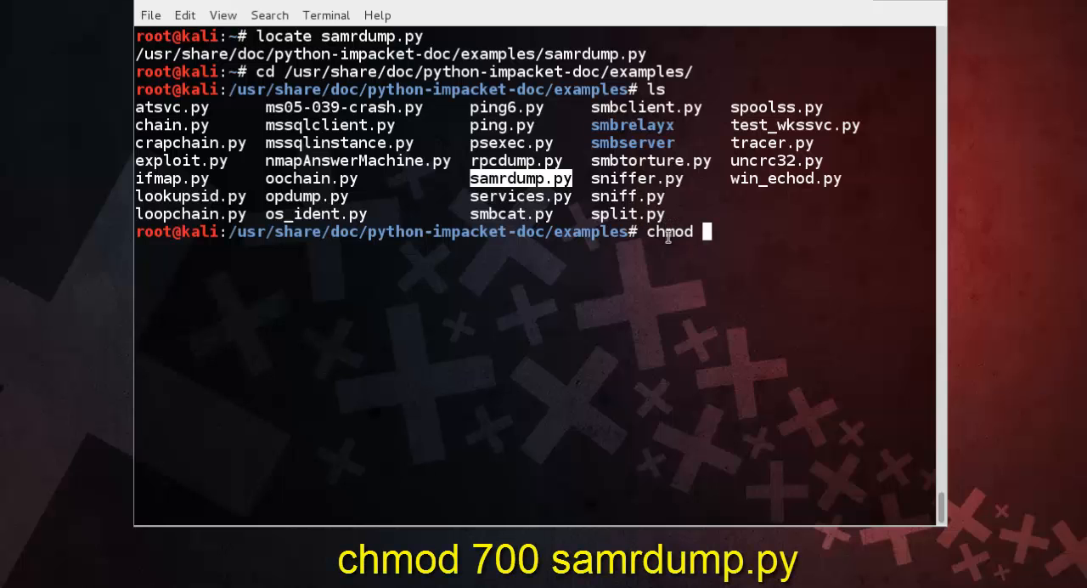
{"action": "type", "text": "700"}
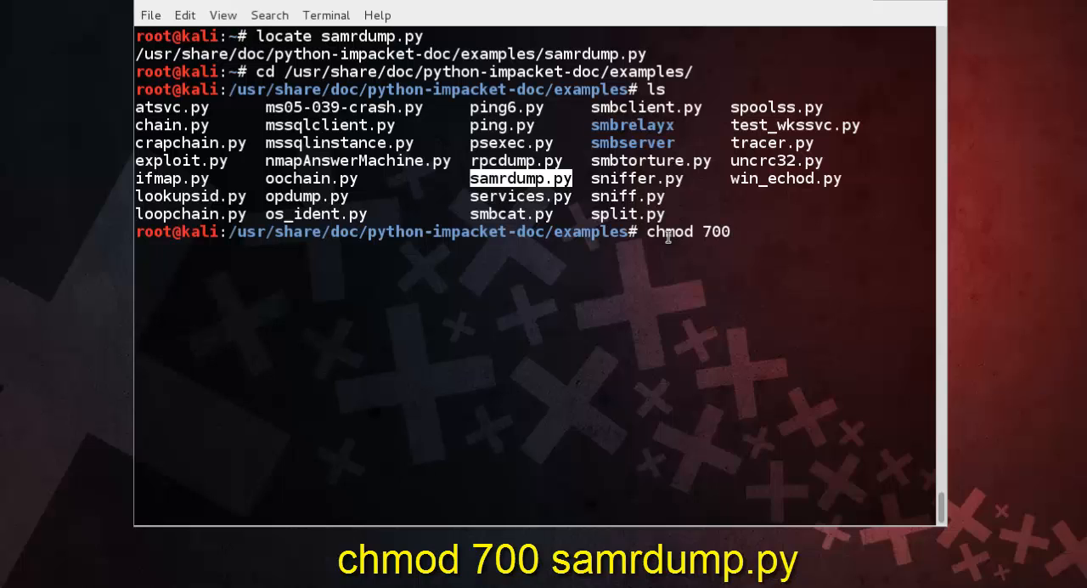
{"action": "type", "text": "sam"}
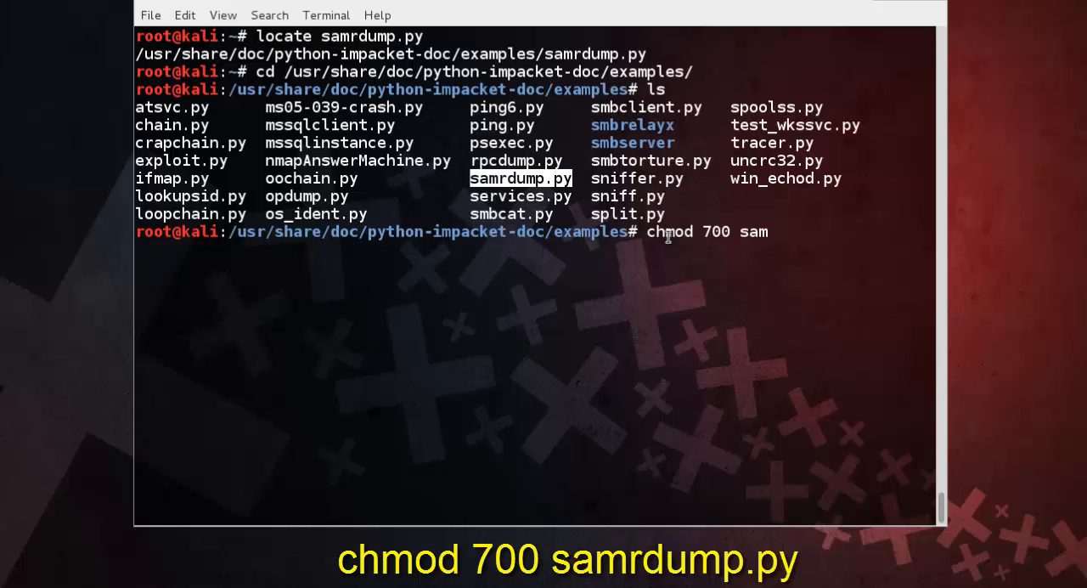
{"action": "type", "text": "rdump.py"}
{"action": "type", "text": "ls"}
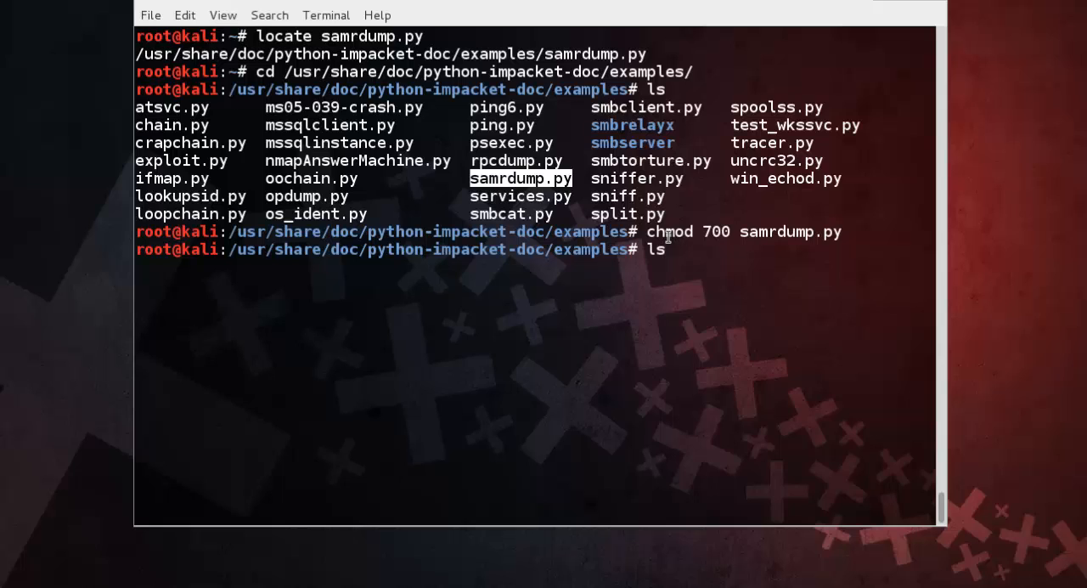
{"action": "mouse_move", "coordinate": [669, 248]}
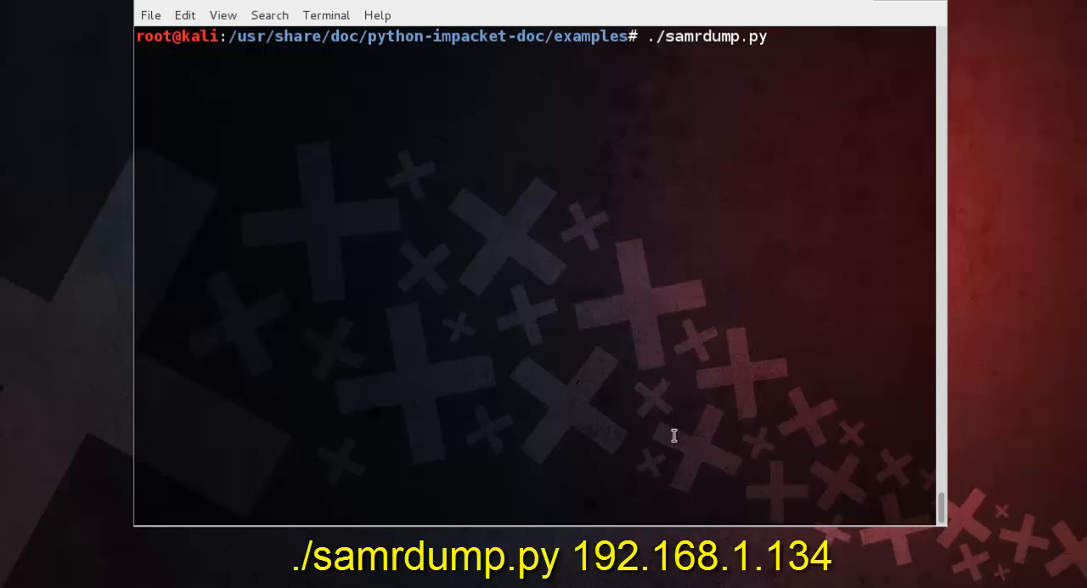
Step: Complete the ./samrdump.py command with target IP 192.168.1.134, not yet run
{"action": "type", "text": "19"}
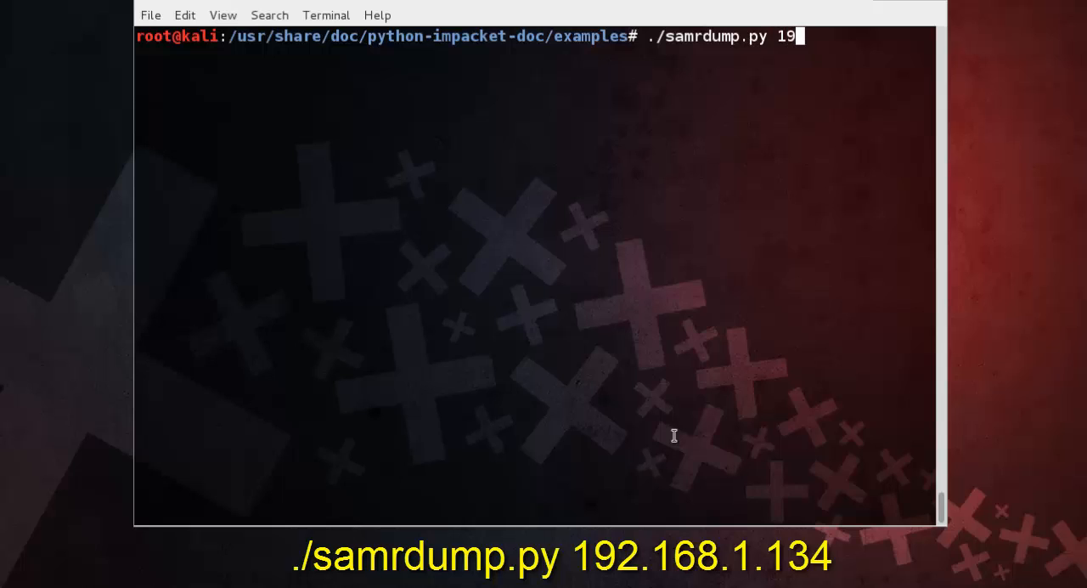
{"action": "type", "text": "2.1"}
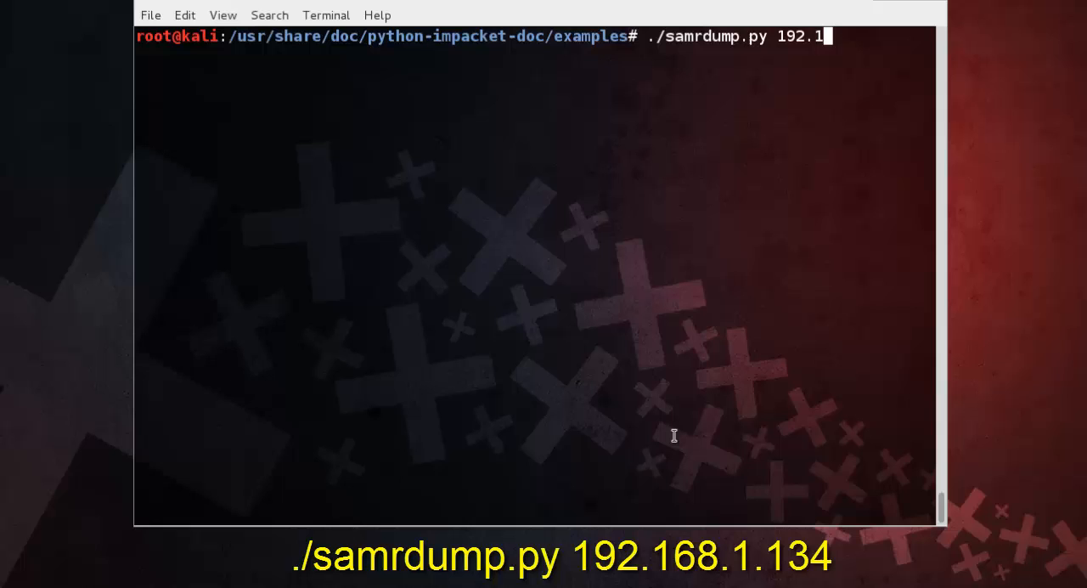
{"action": "type", "text": "68."}
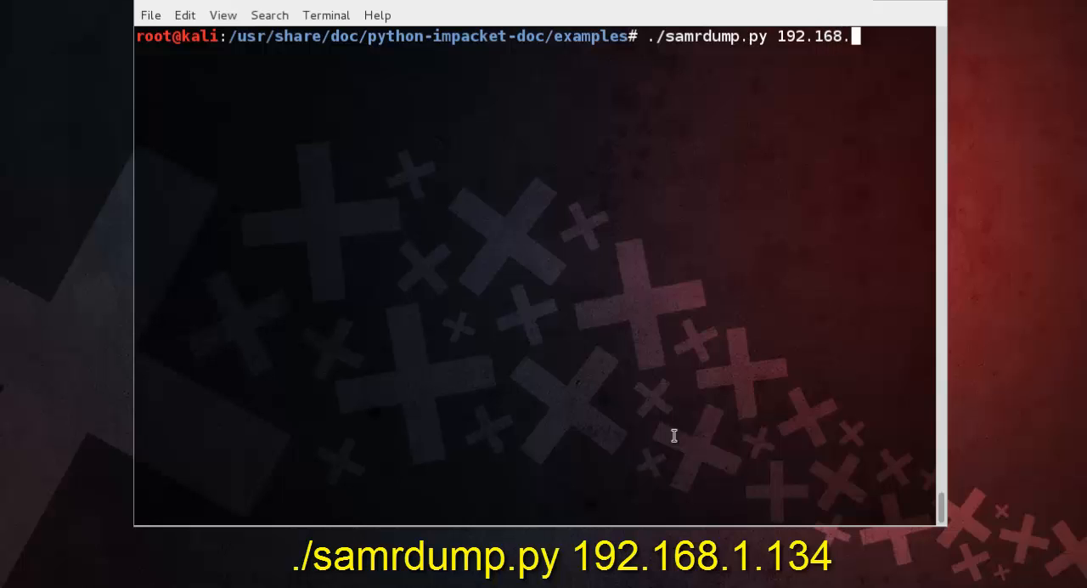
{"action": "type", "text": "1.134"}
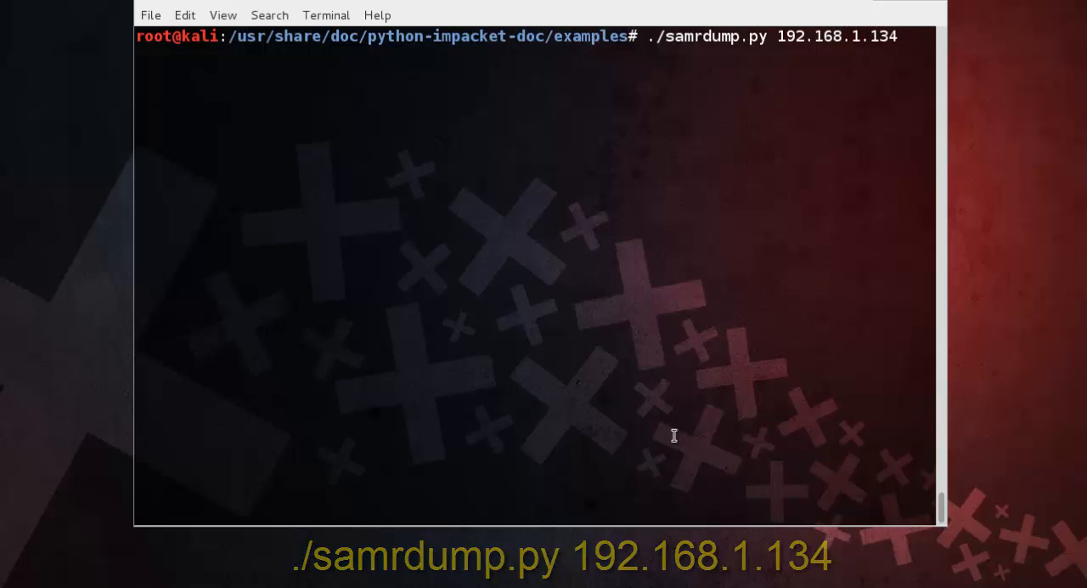
Step: Execute the dump and scroll through the 35 METASPLOITABLE users with their UIDs and account details
{"action": "key", "text": "Return"}
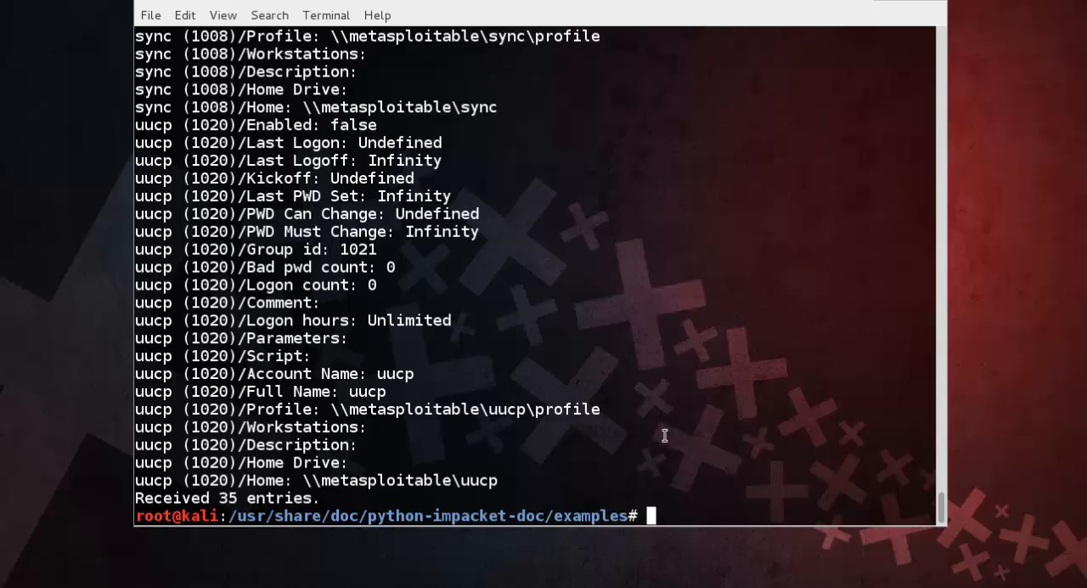
{"action": "scroll", "scroll_direction": "down", "scroll_amount": 3}
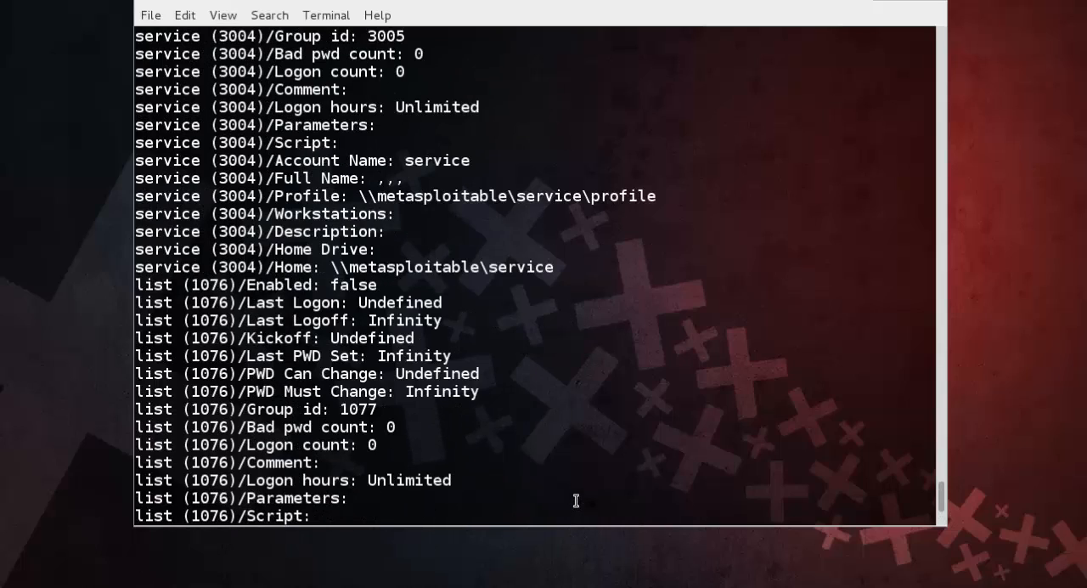
{"action": "key", "text": "Return"}
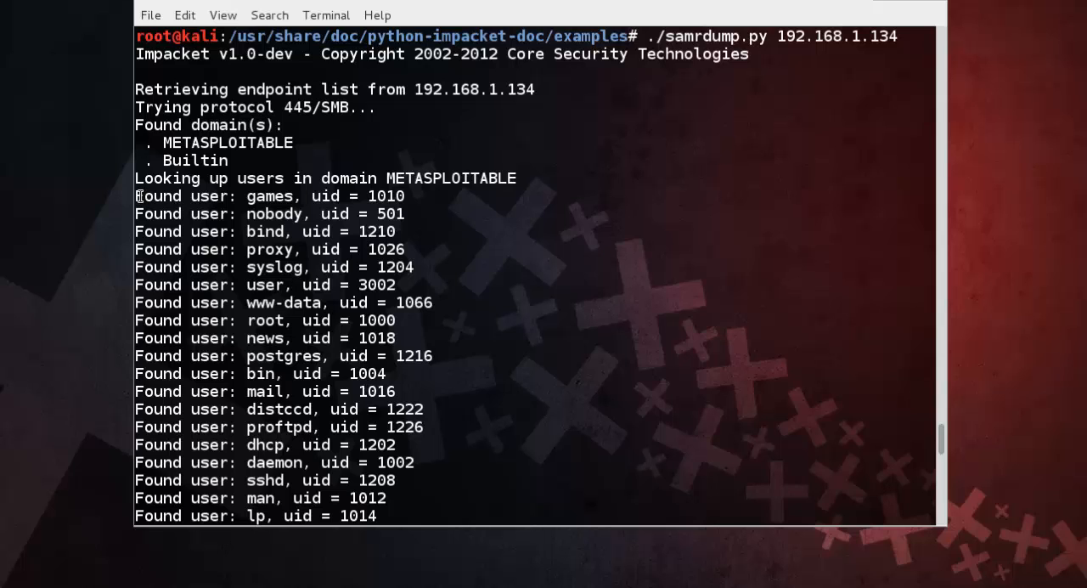
{"action": "scroll", "scroll_direction": "down", "scroll_amount": 3}
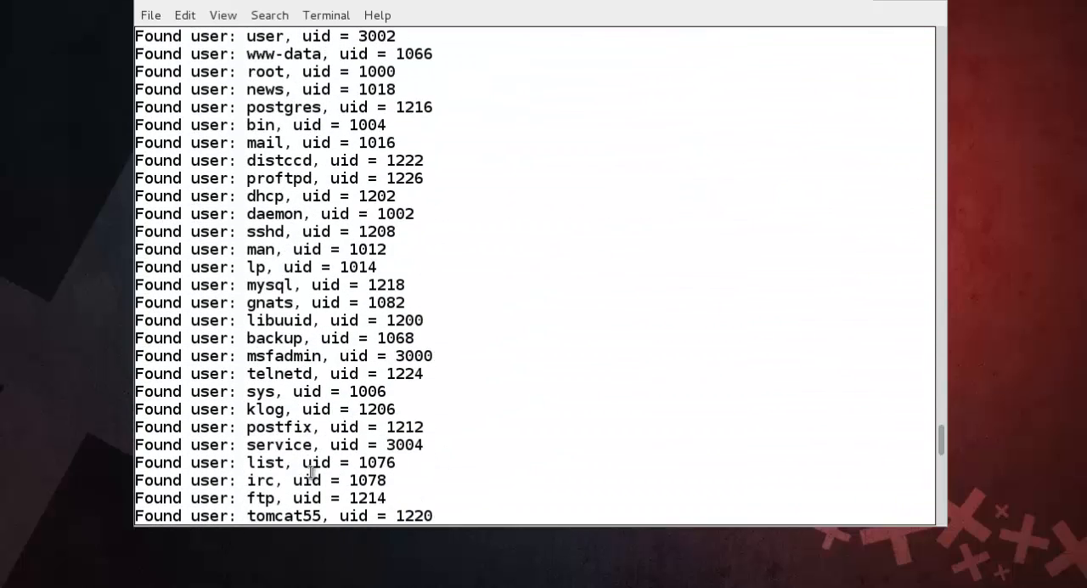
{"action": "scroll", "scroll_direction": "down", "scroll_amount": 3}
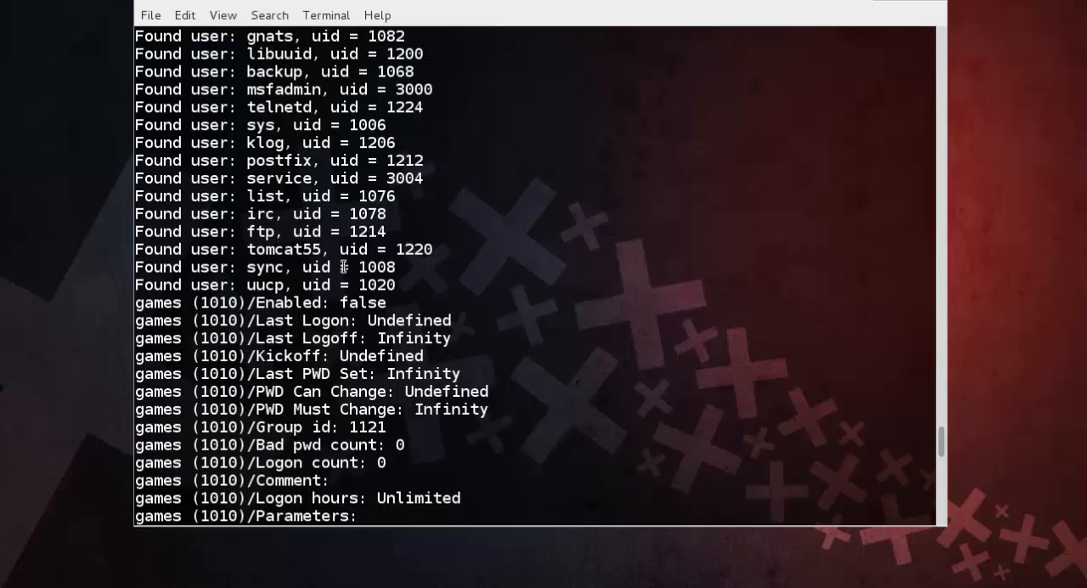
{"action": "scroll", "scroll_direction": "down", "scroll_amount": 3}
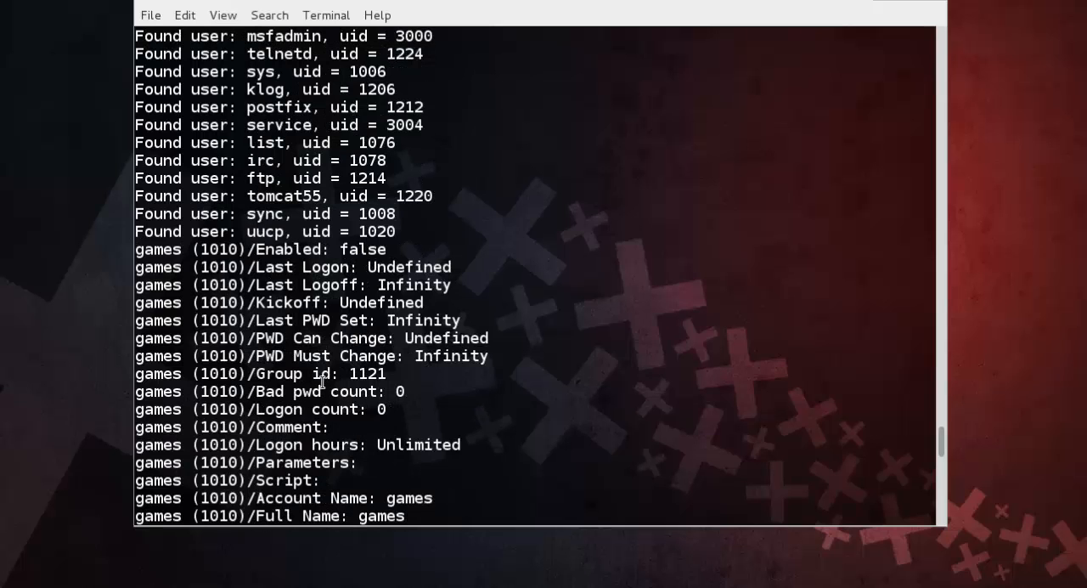